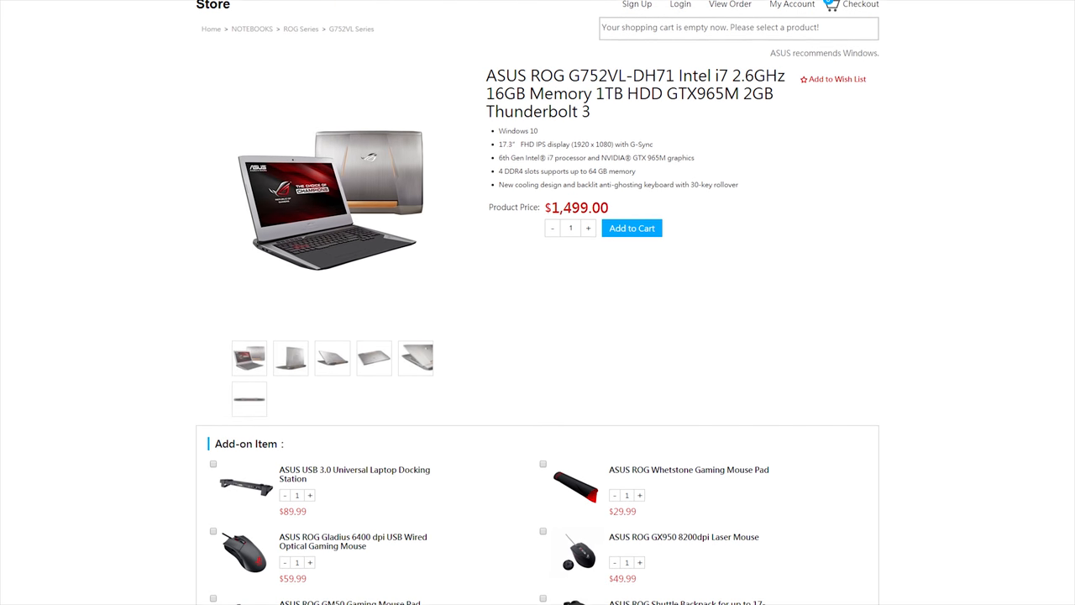
scroll("down", 3)
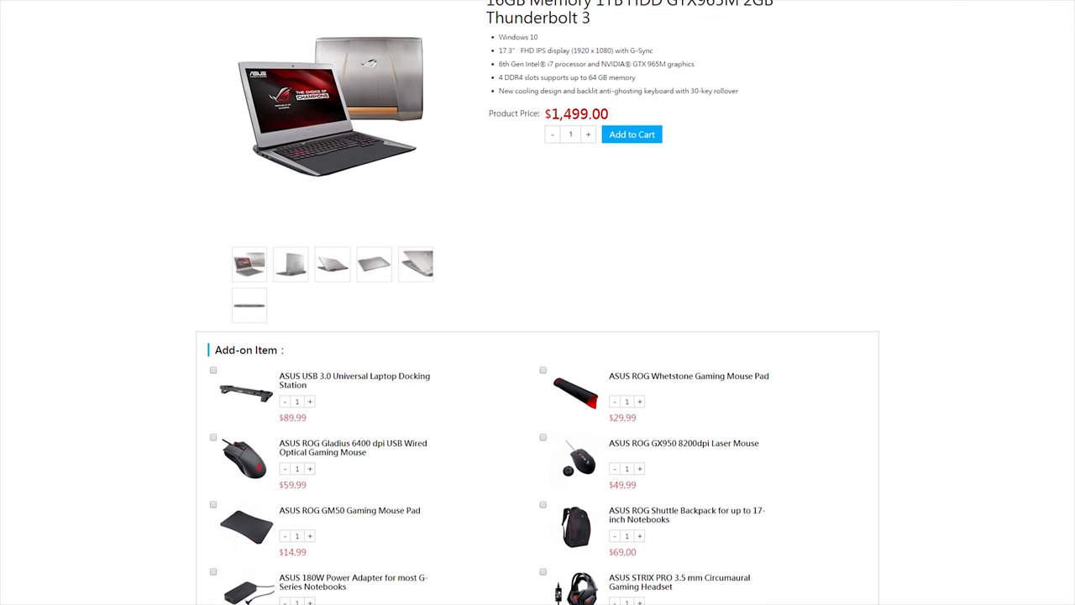
scroll("down", 3)
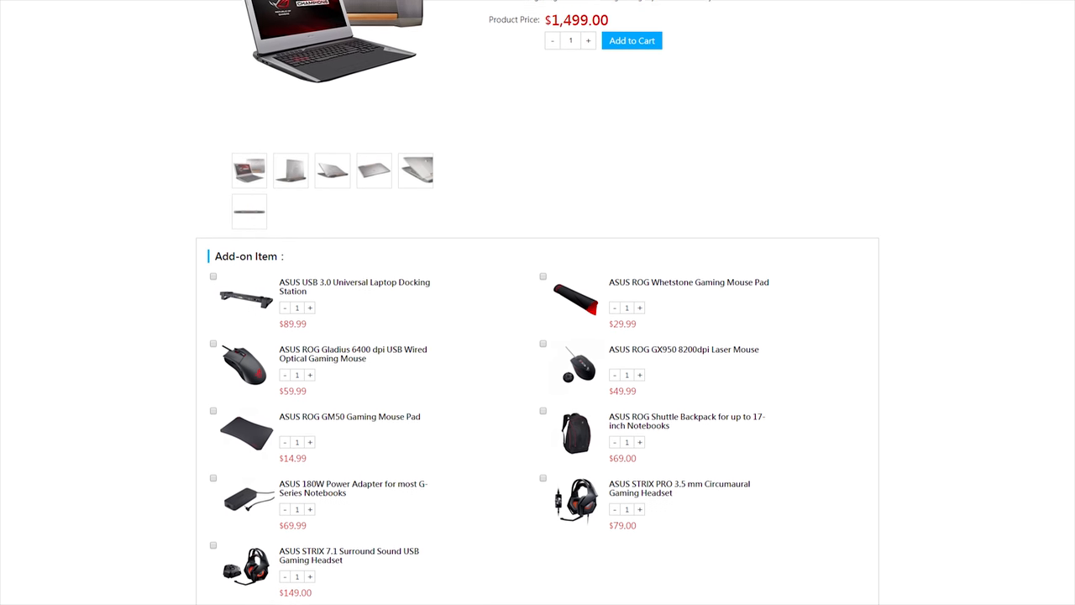
scroll("up", 3)
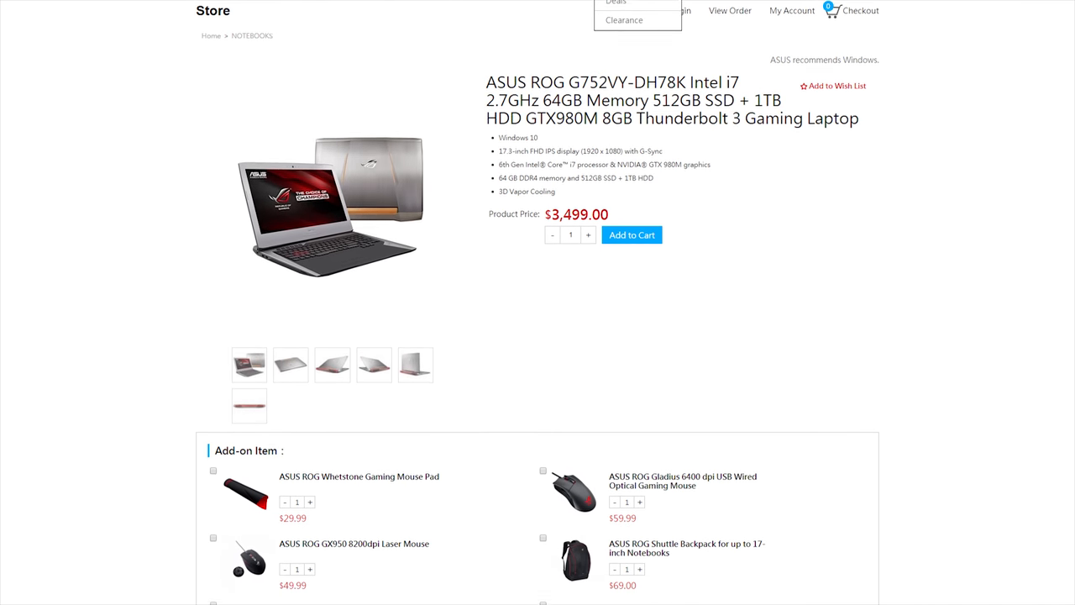
scroll("down", 3)
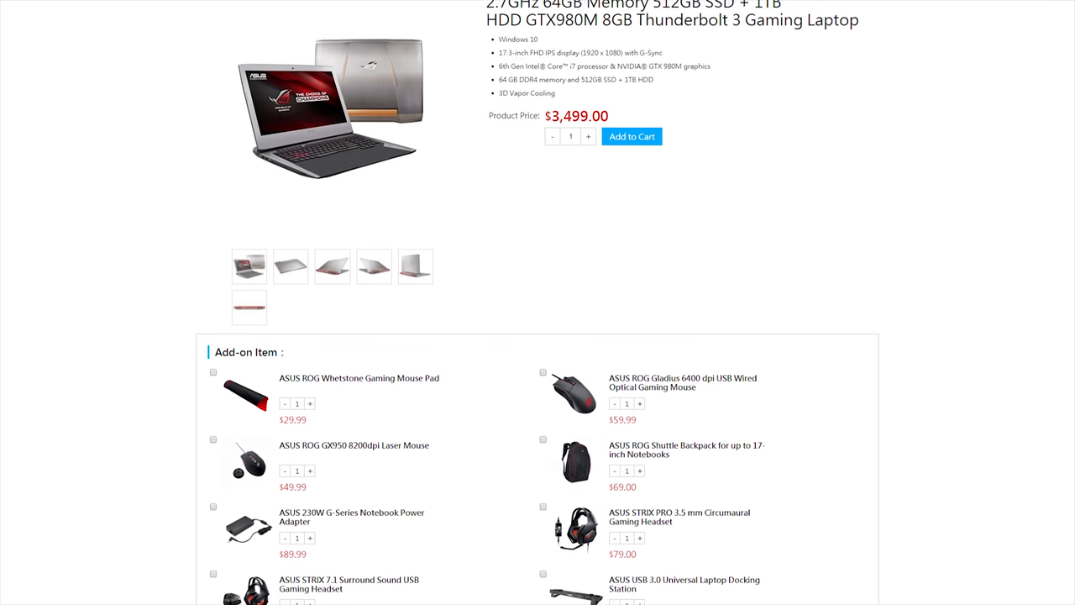
scroll("down", 3)
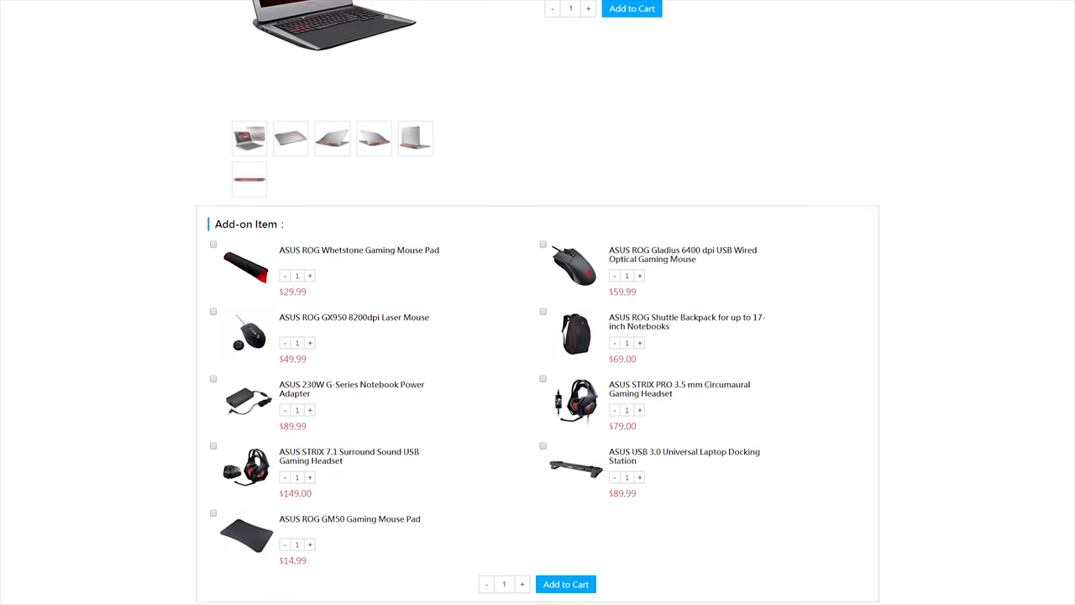
scroll("down", 3)
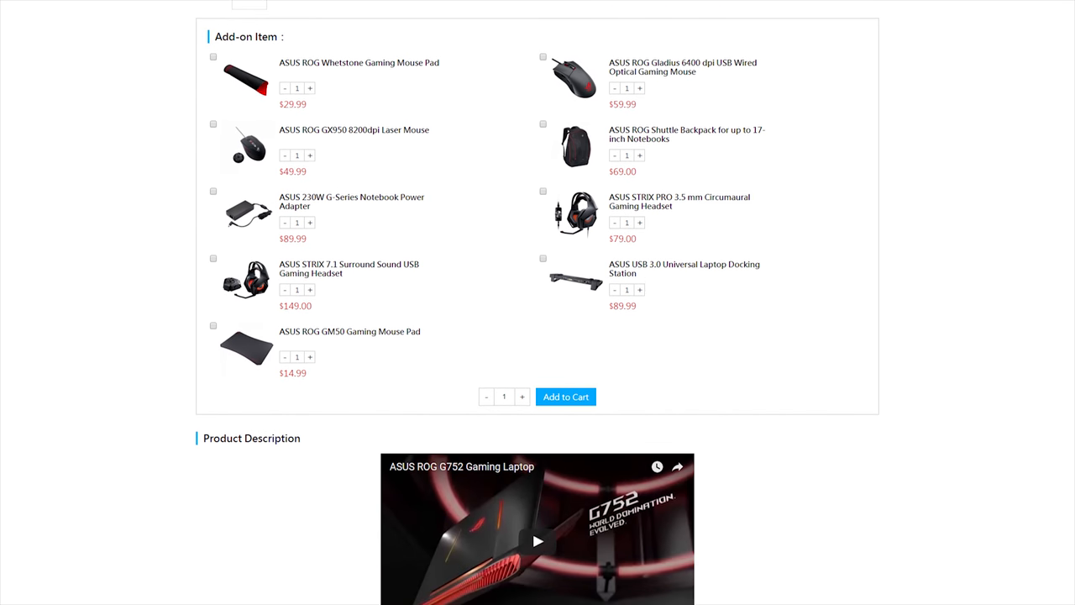
scroll("down", 3)
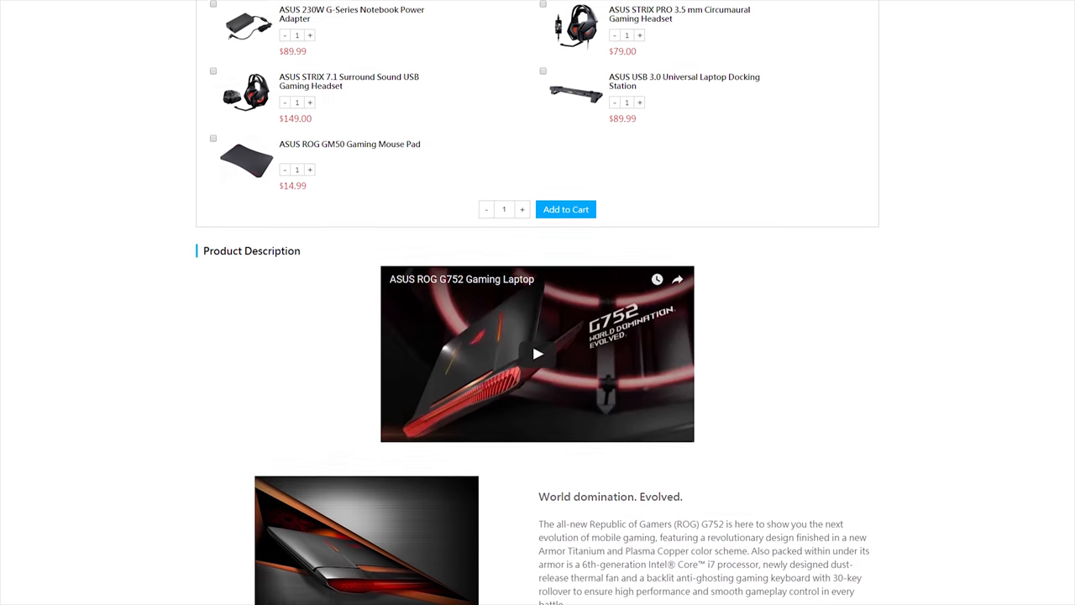
scroll("down", 3)
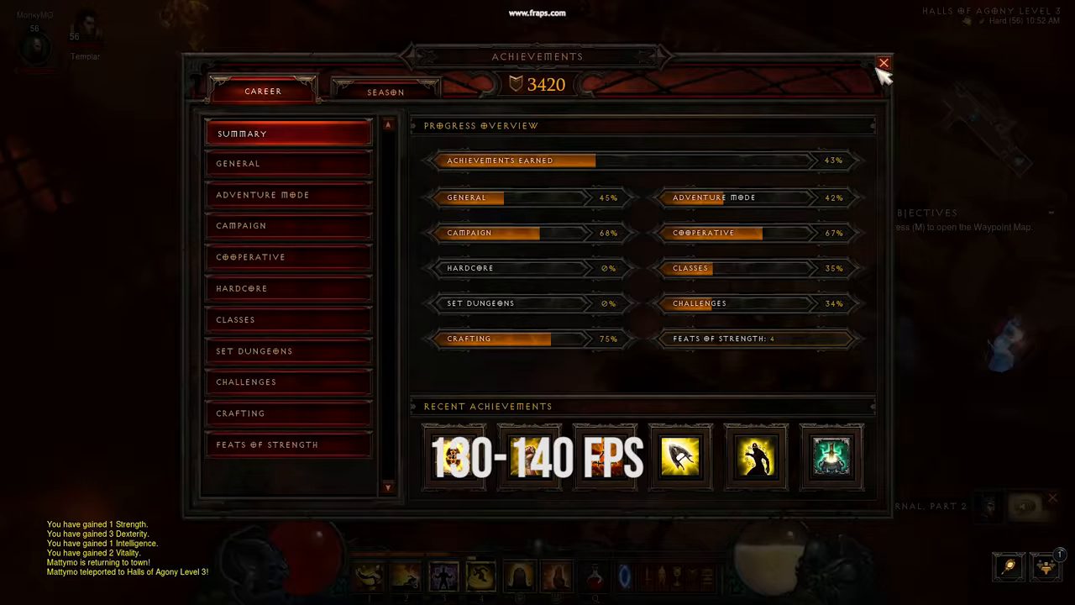
left_click(883, 64)
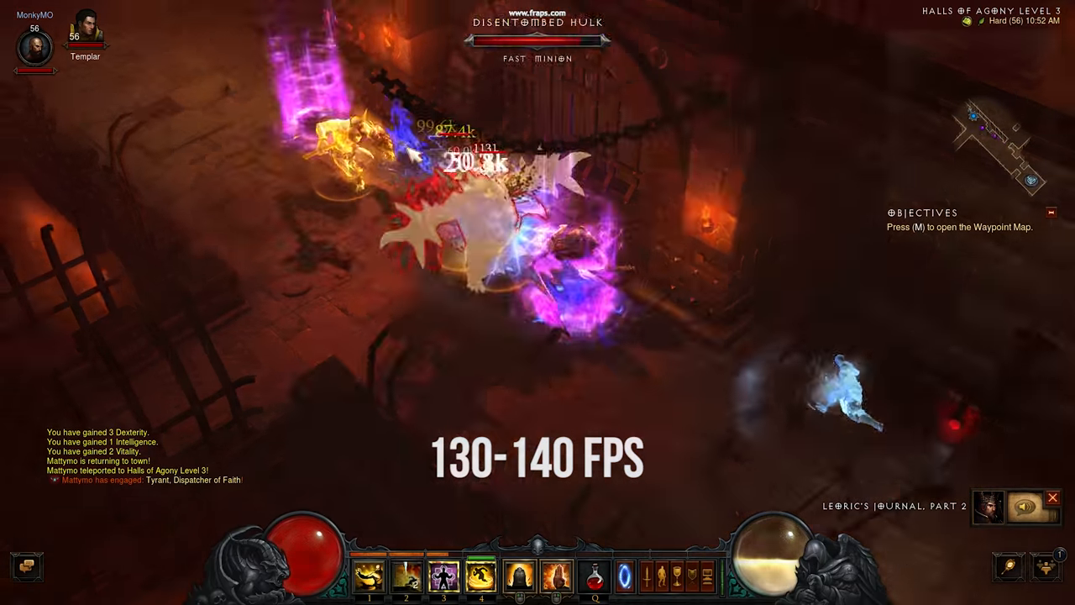